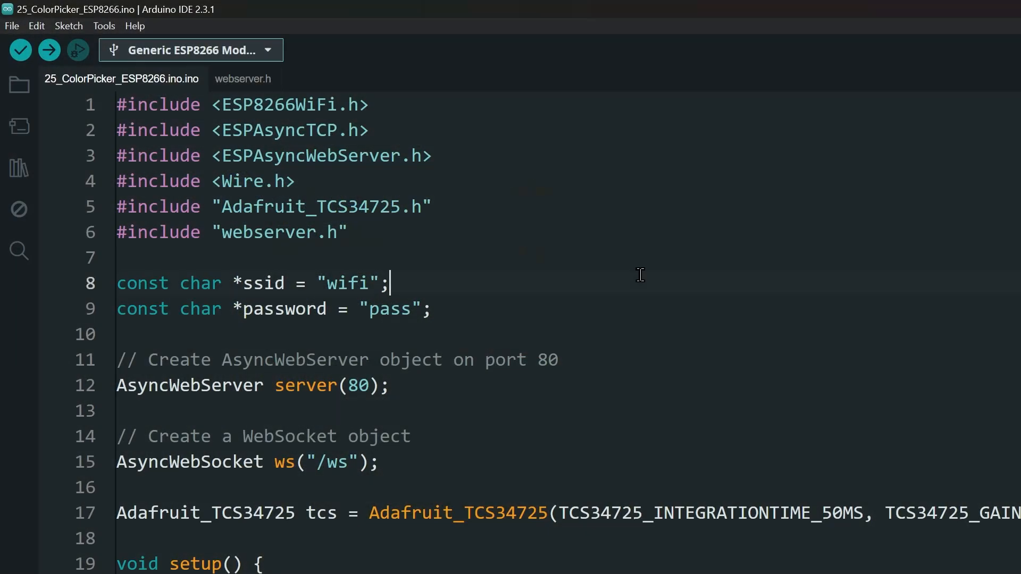
Step: Check the connected board and port, the TCS34725 library, and the webserver.h page file
click(190, 50)
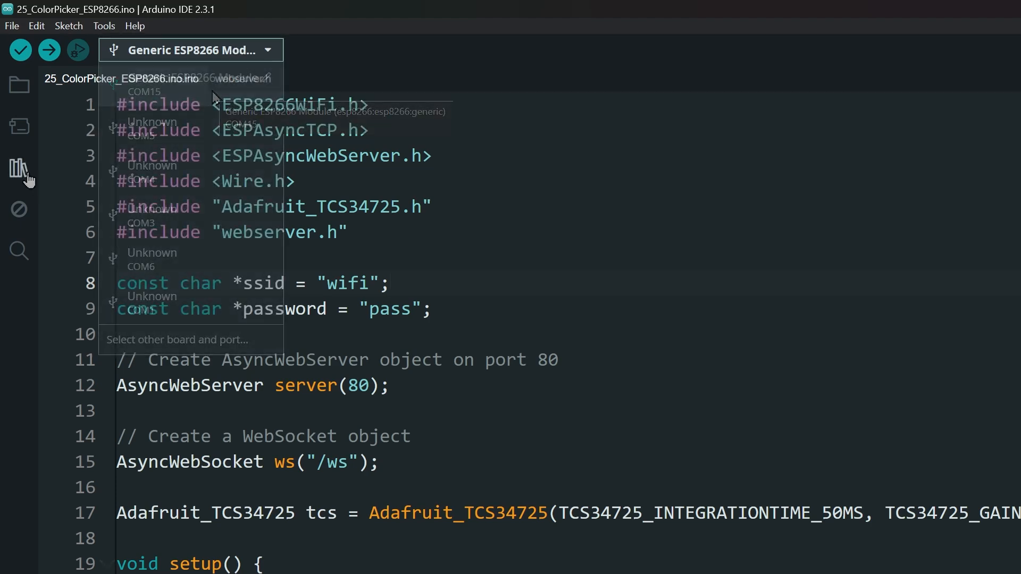
click(18, 170)
text(Adafruit_TCS34725)
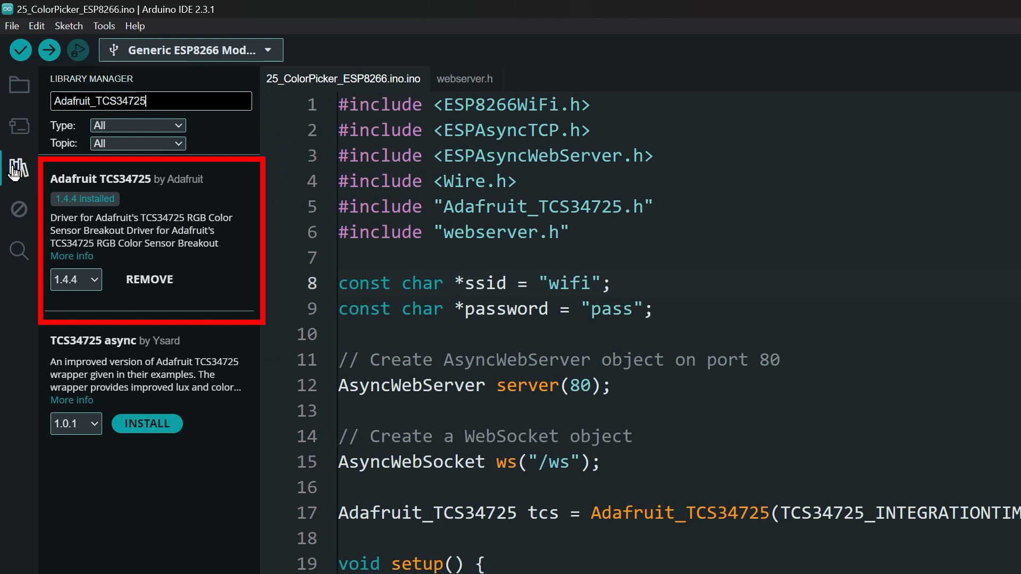
click(17, 168)
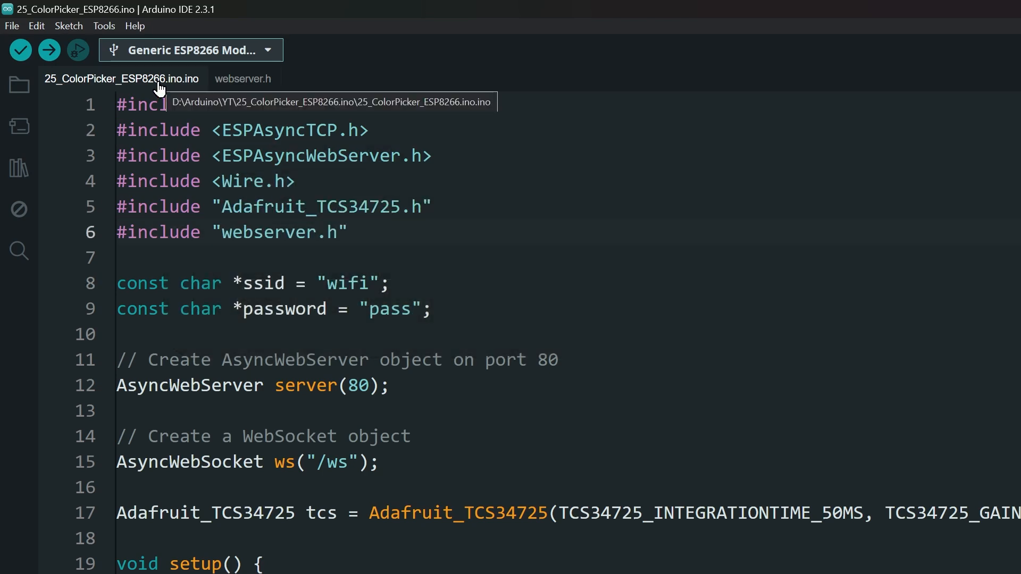
click(243, 78)
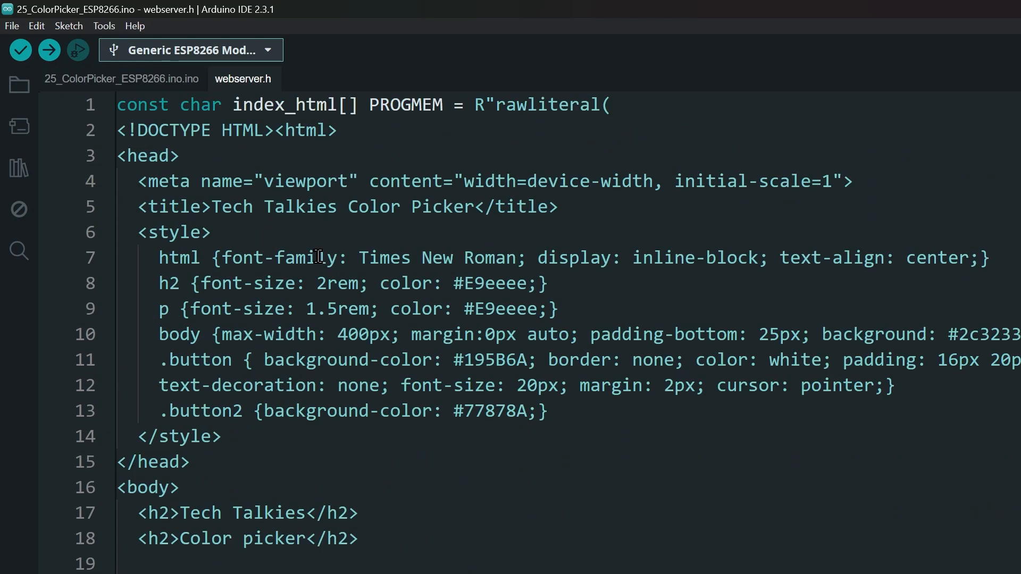
click(121, 79)
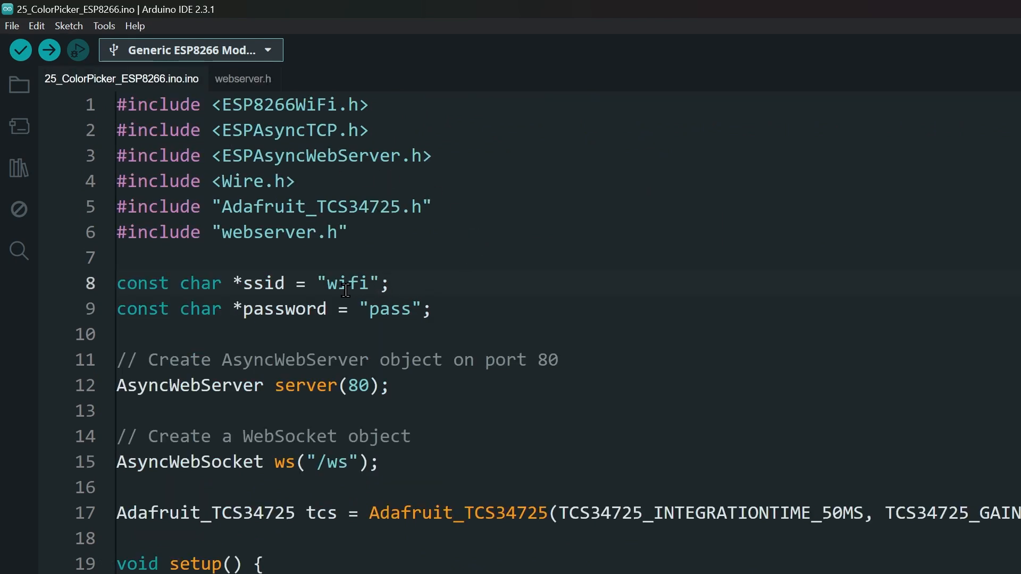
Step: Select the Wi-Fi network name placeholder in the main sketch
double_click(347, 284)
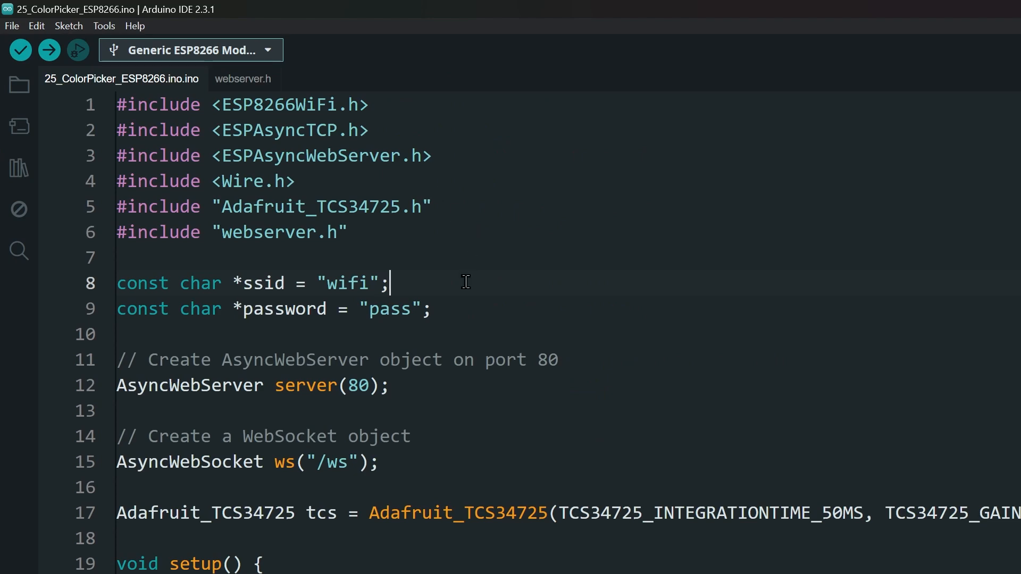
double_click(348, 283)
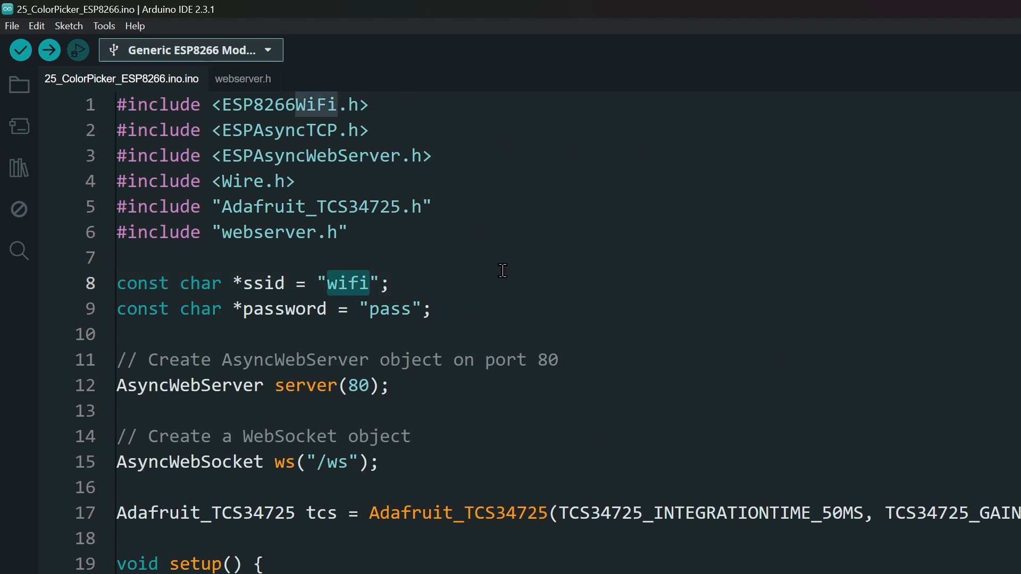
click(49, 51)
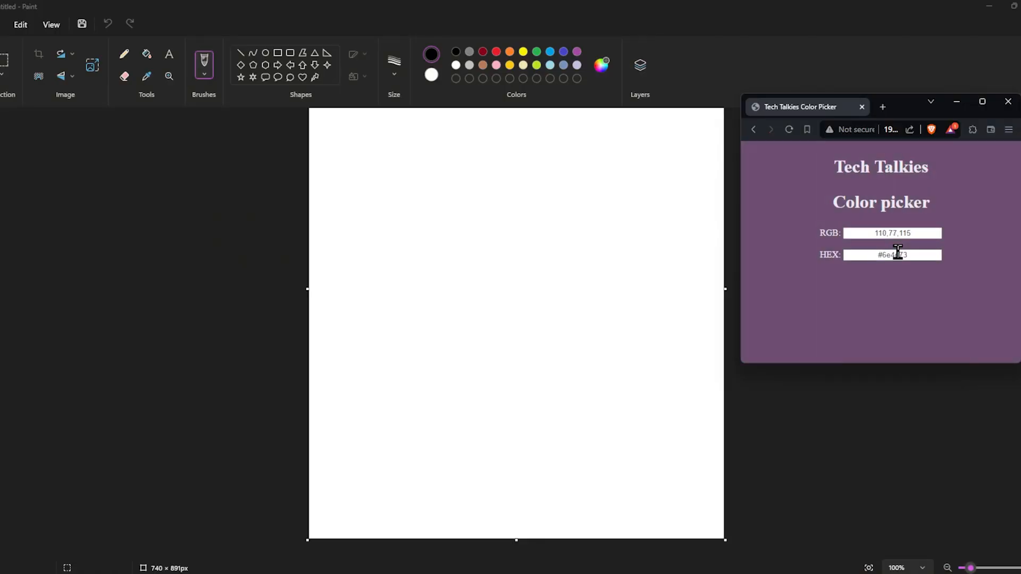
Step: Paste hex #6c4d74 into Paint's colour editor and flood-fill the canvas purple
right_click(892, 255)
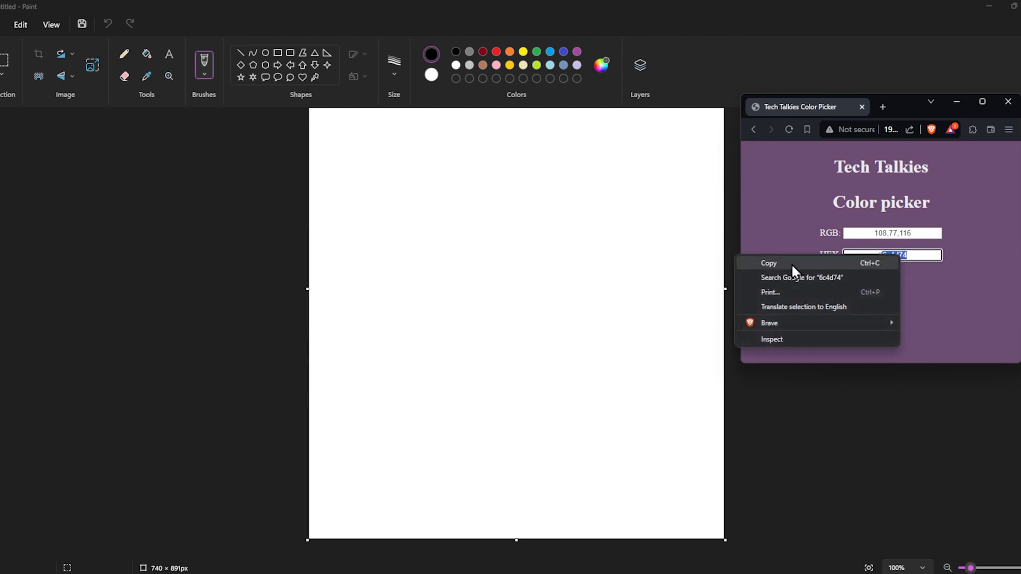
click(600, 64)
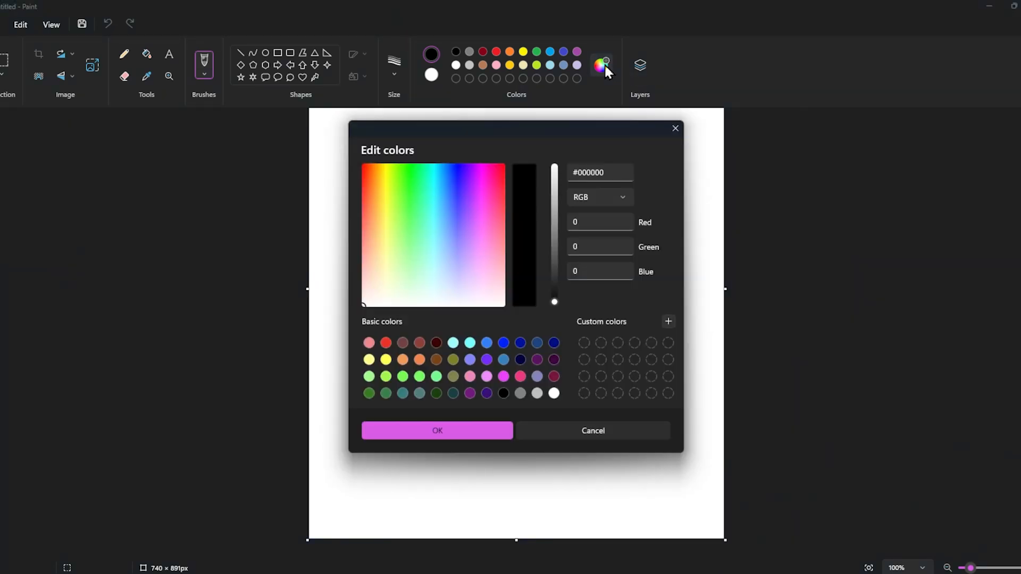
right_click(601, 172)
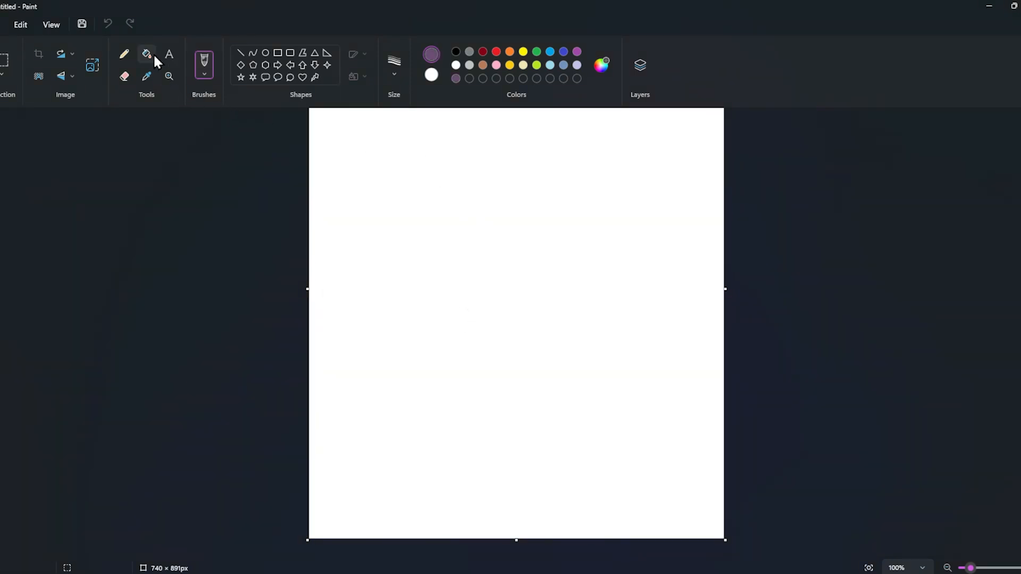
click(453, 201)
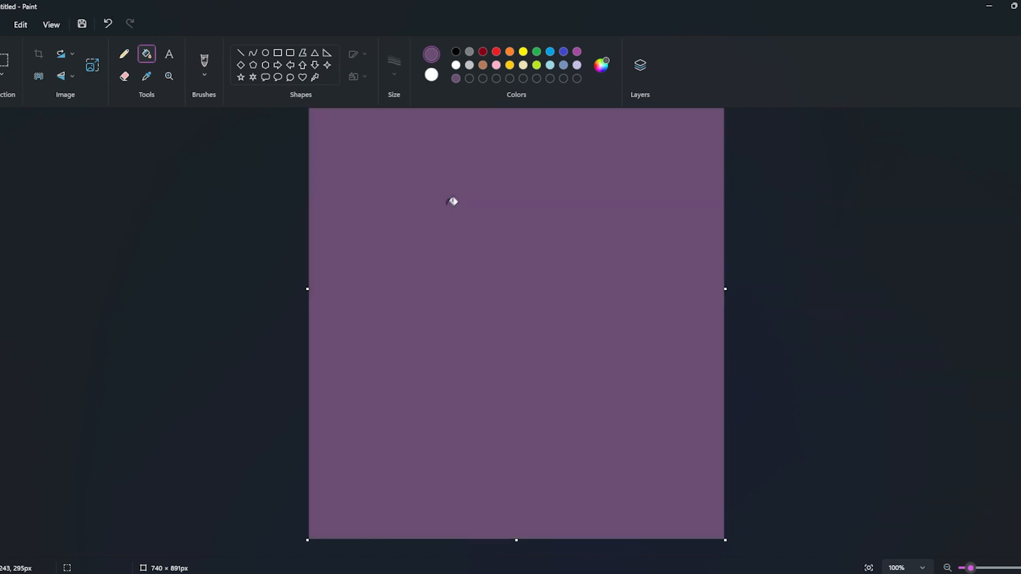